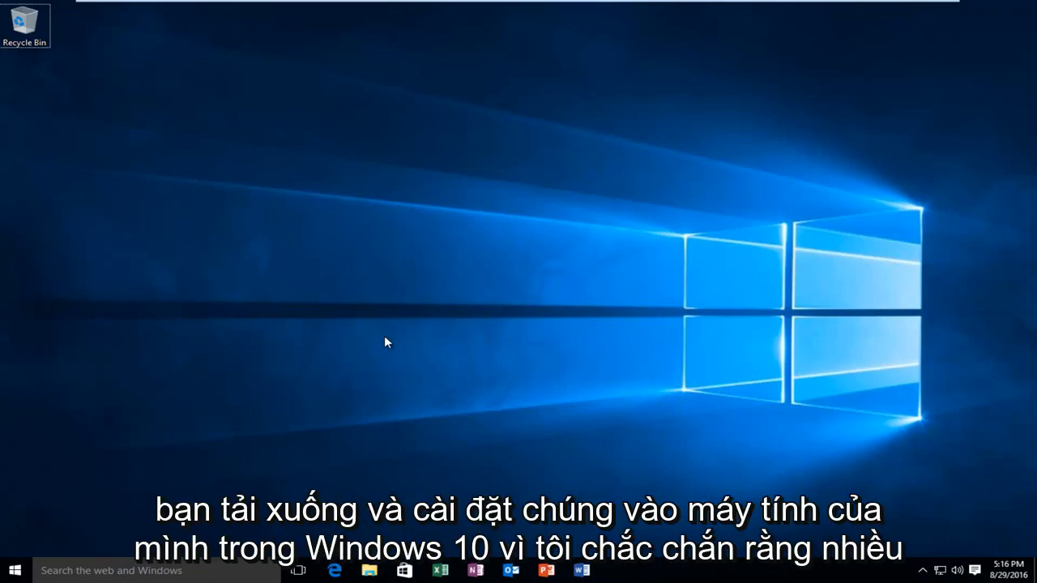
mouse_move(397, 328)
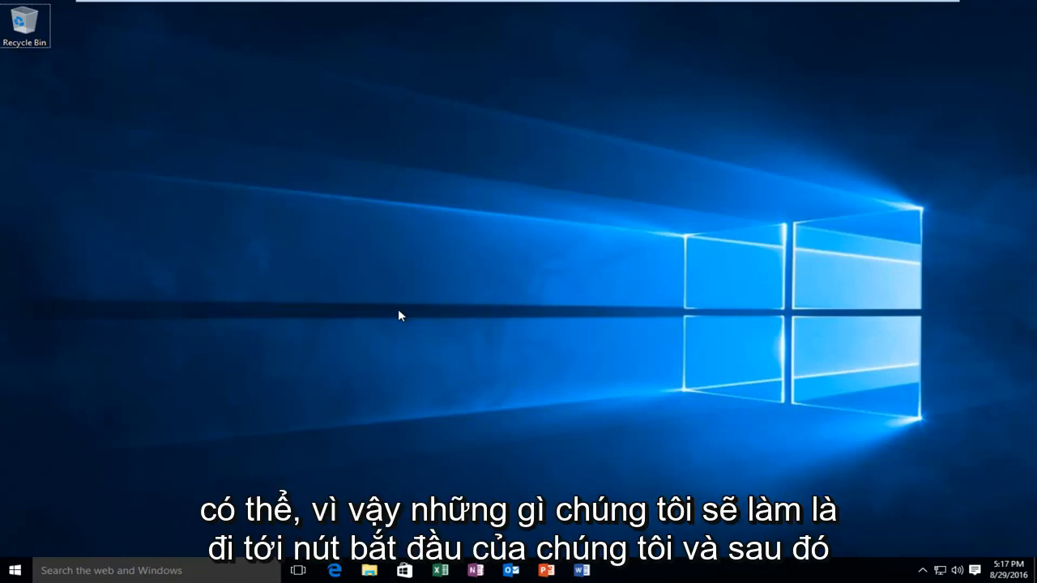
mouse_move(187, 441)
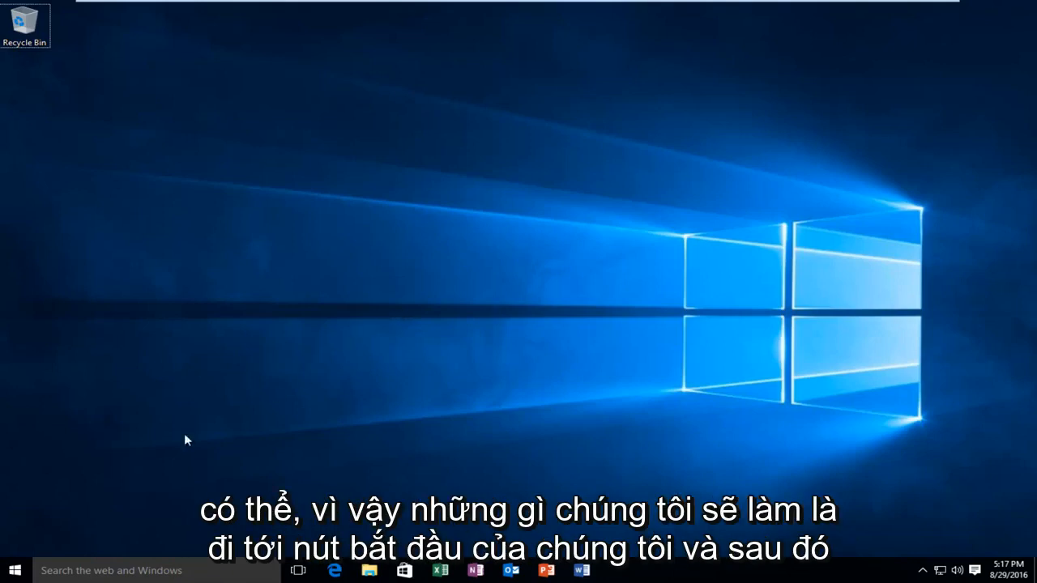
- Search Start for 'ser' and launch the Services desktop app from the results
click(13, 571)
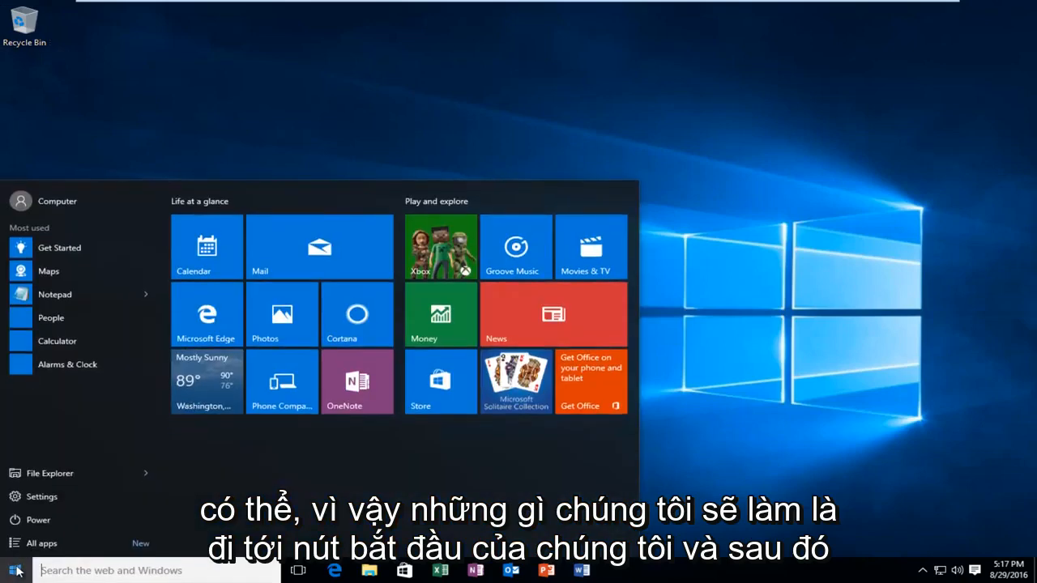
text(services)
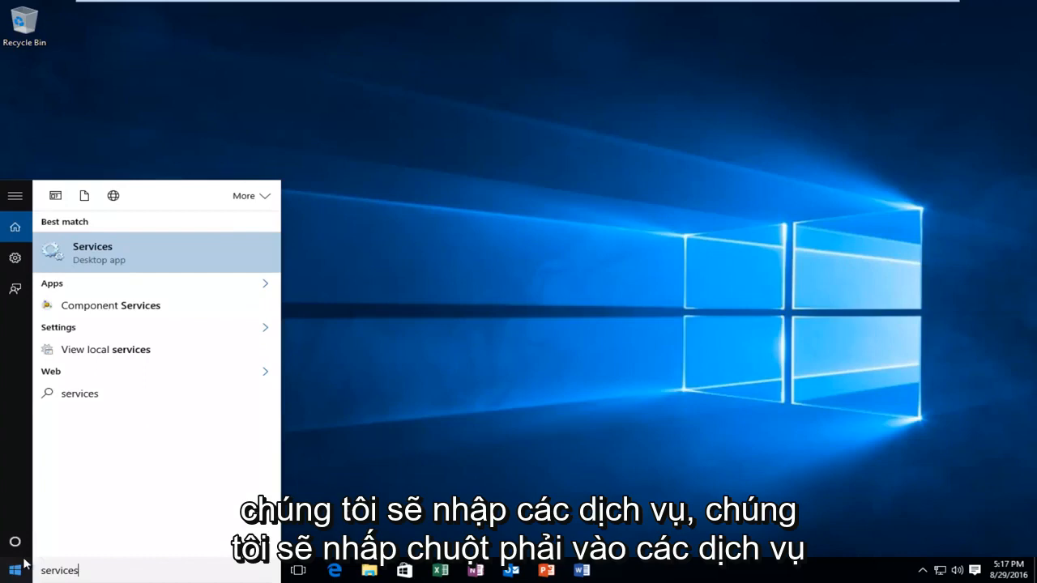
mouse_move(97, 253)
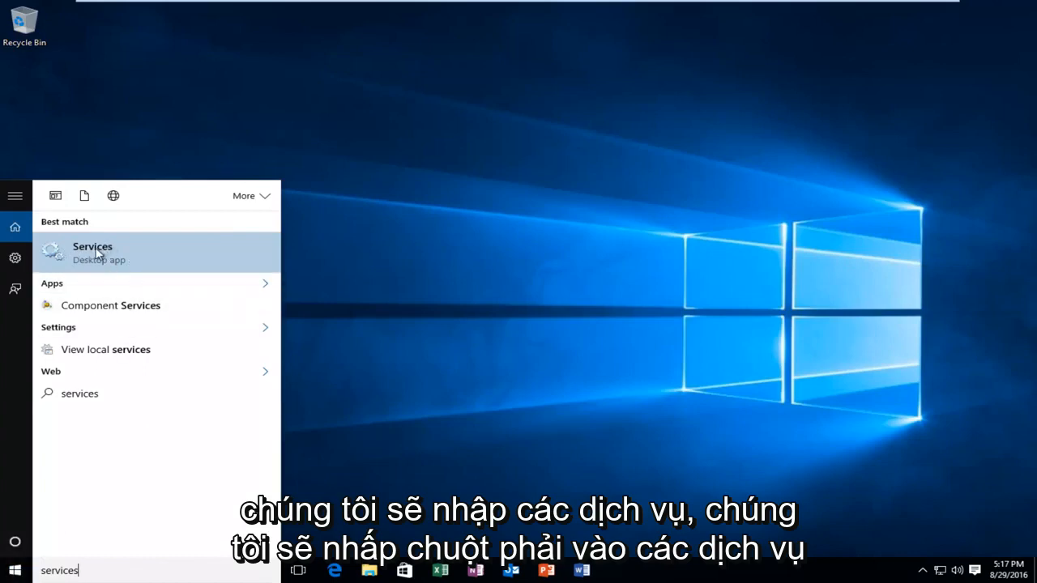
right_click(92, 246)
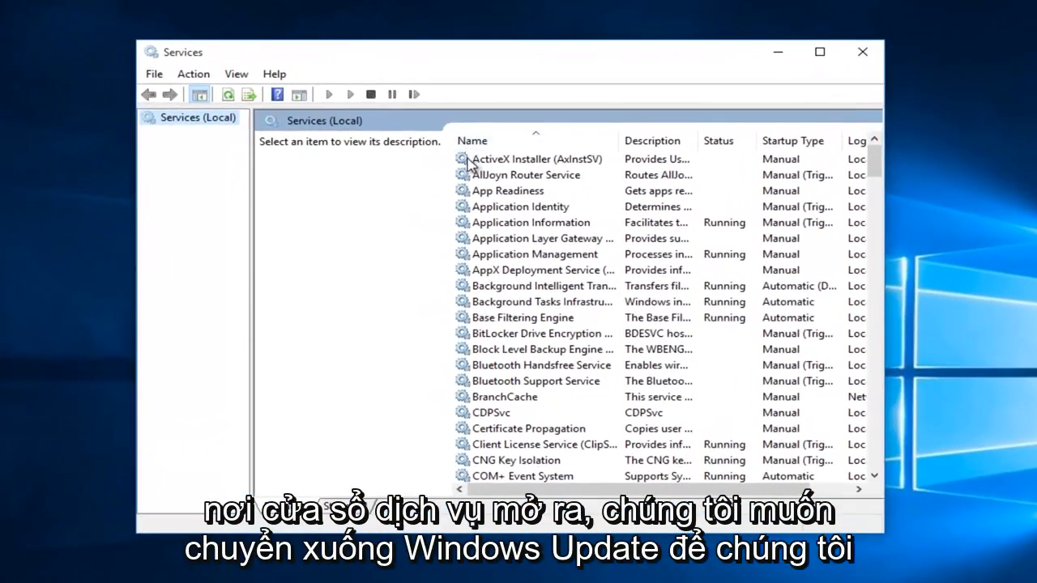
- Locate Windows Update in the services list and stop it
scroll(down, 3)
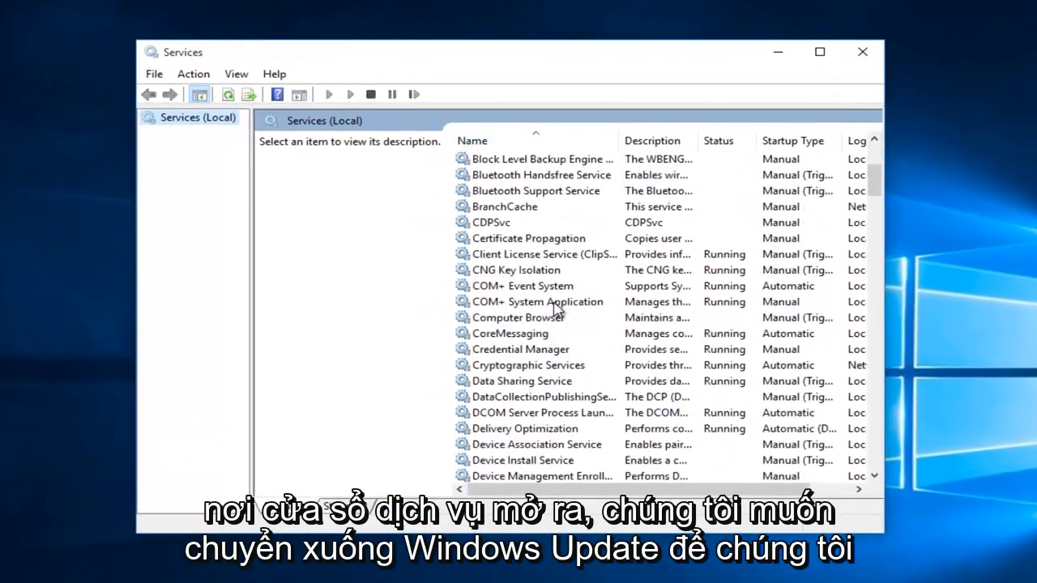
scroll(down, 3)
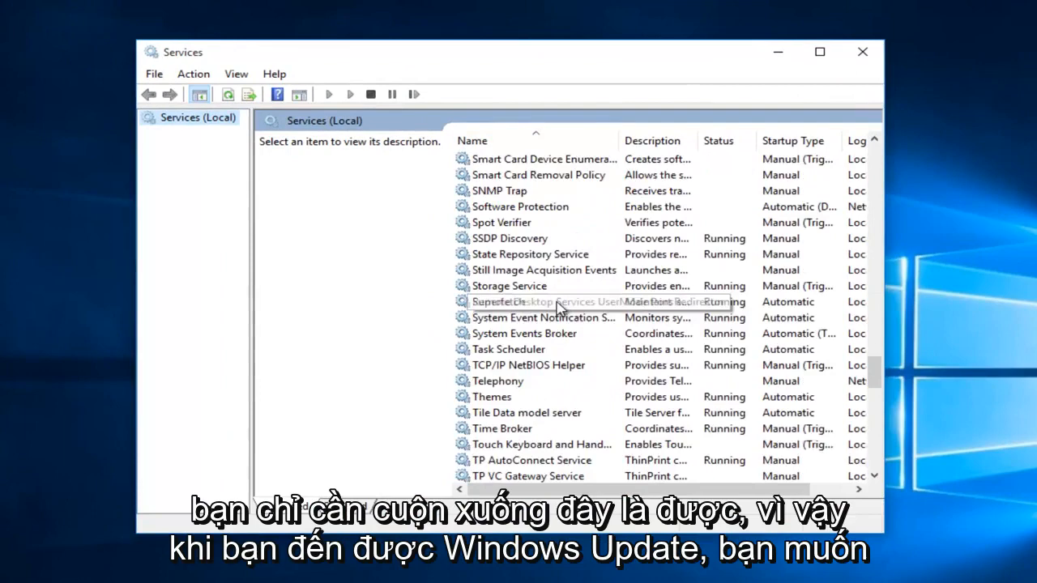
scroll(down, 3)
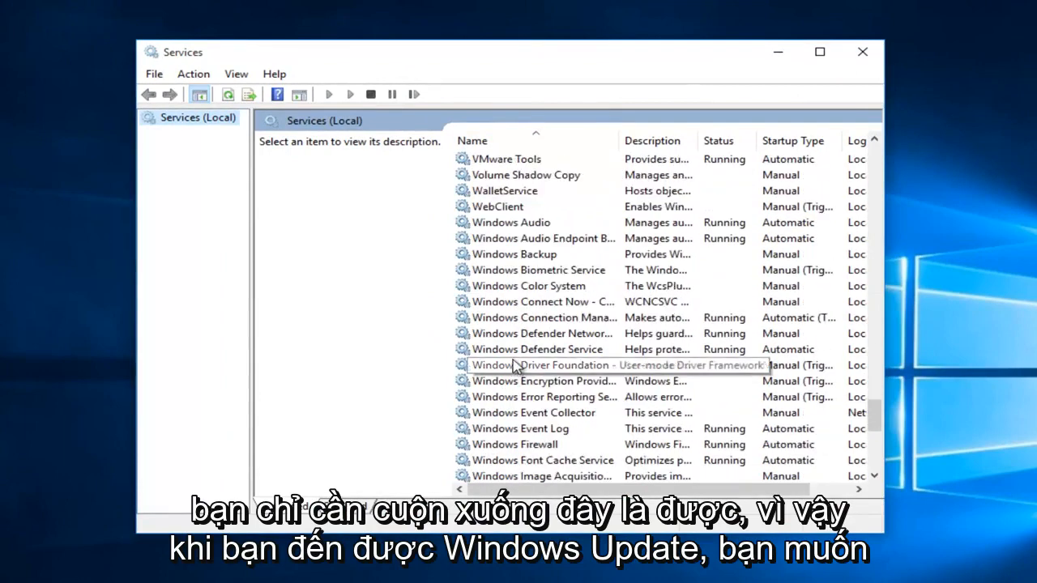
scroll(down, 3)
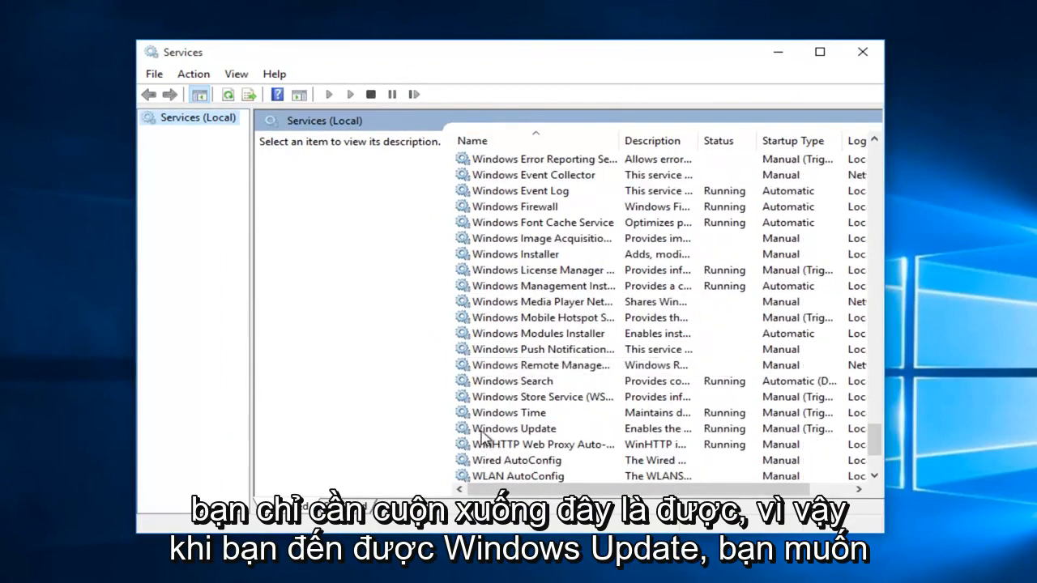
click(515, 428)
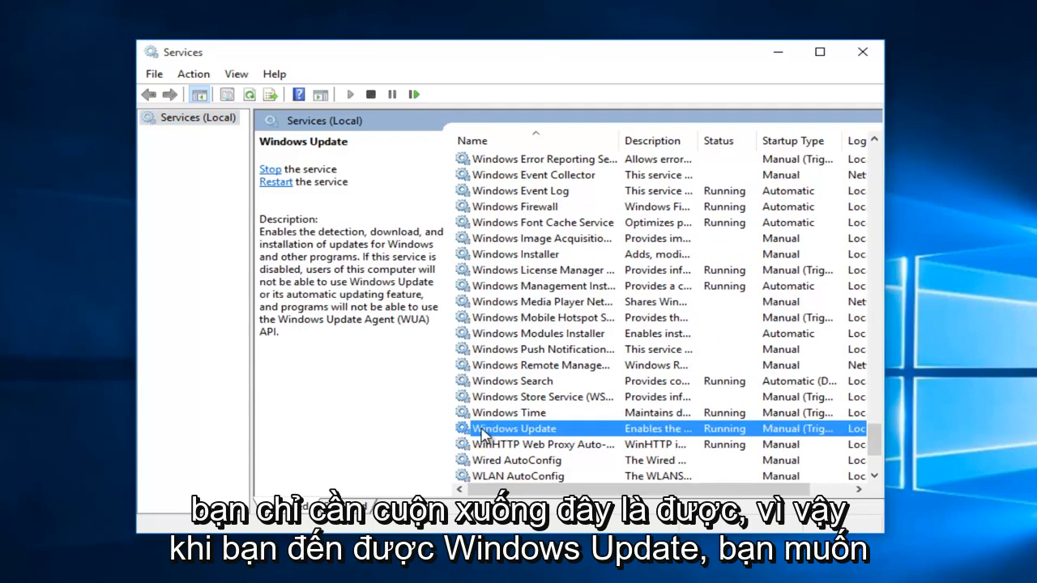
right_click(515, 428)
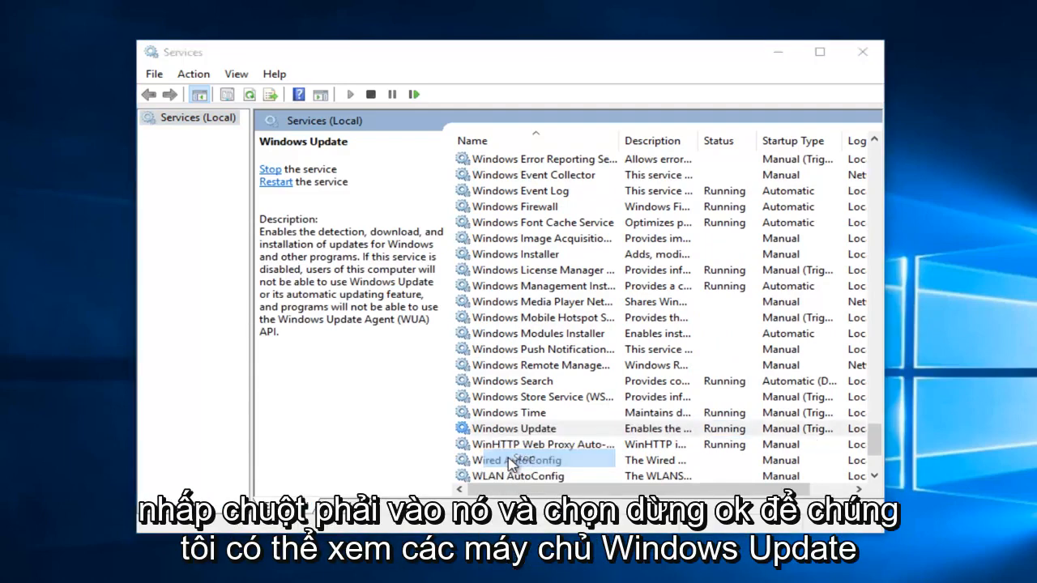
click(269, 168)
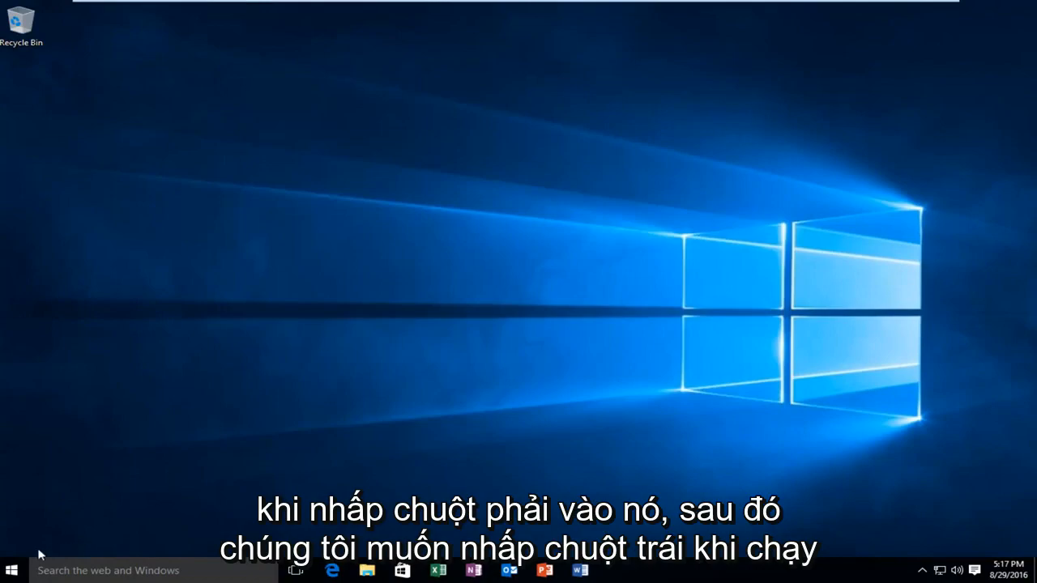
- Run C:\Windows\SoftwareDistribution to open that folder in File Explorer
right_click(12, 570)
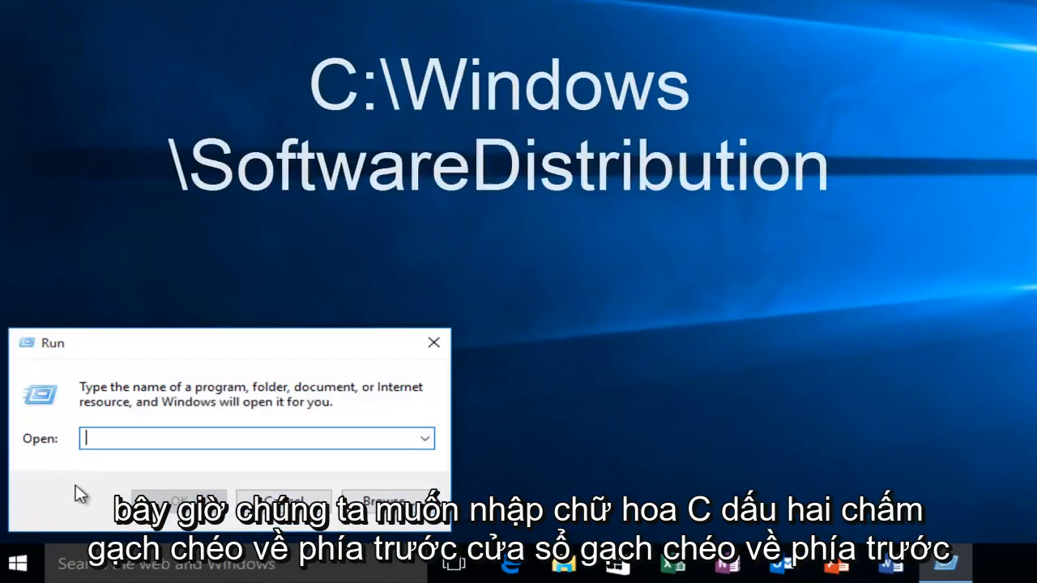
text(C)
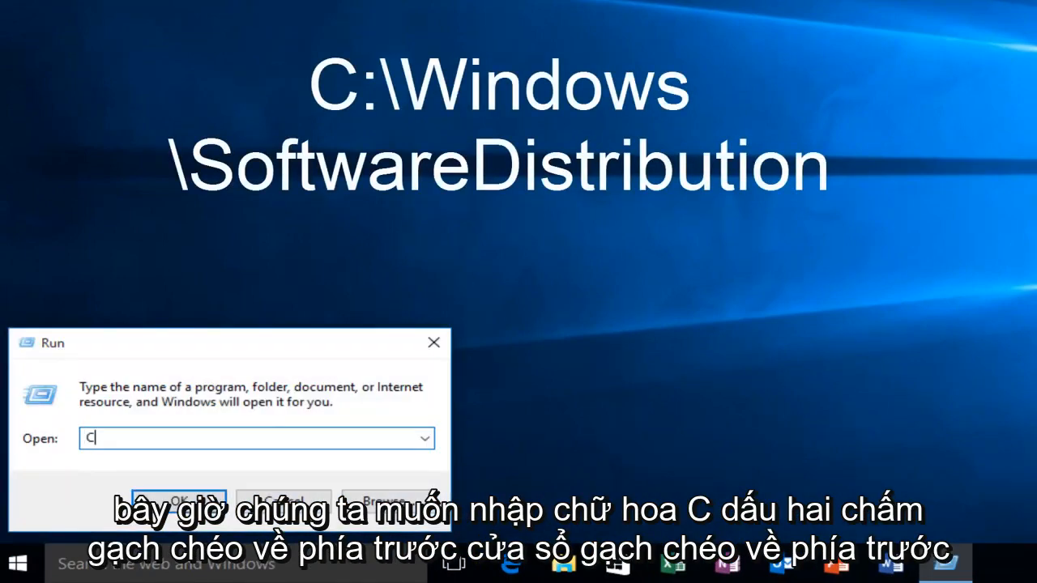
text(:)
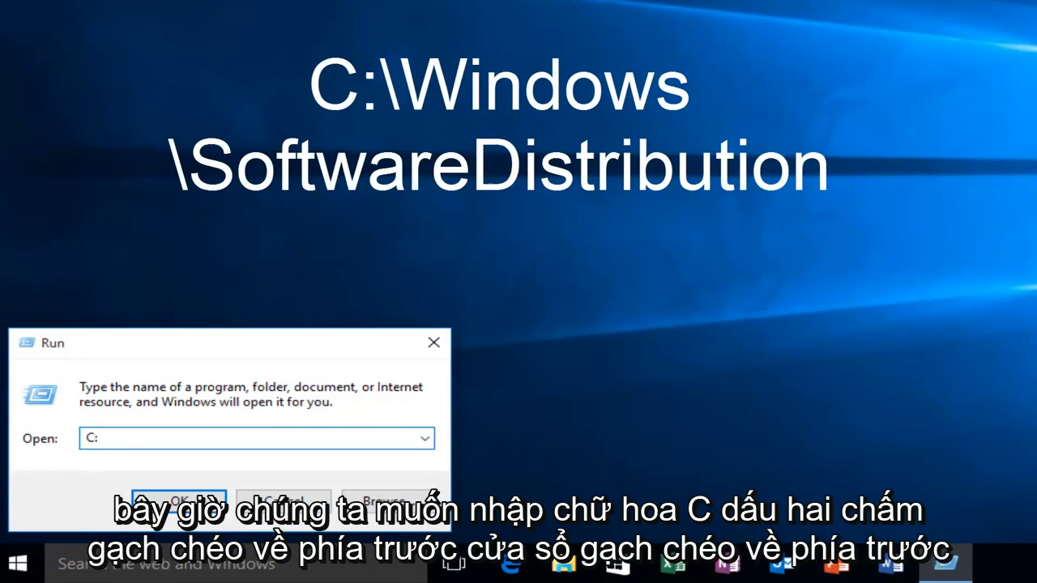
text(\)
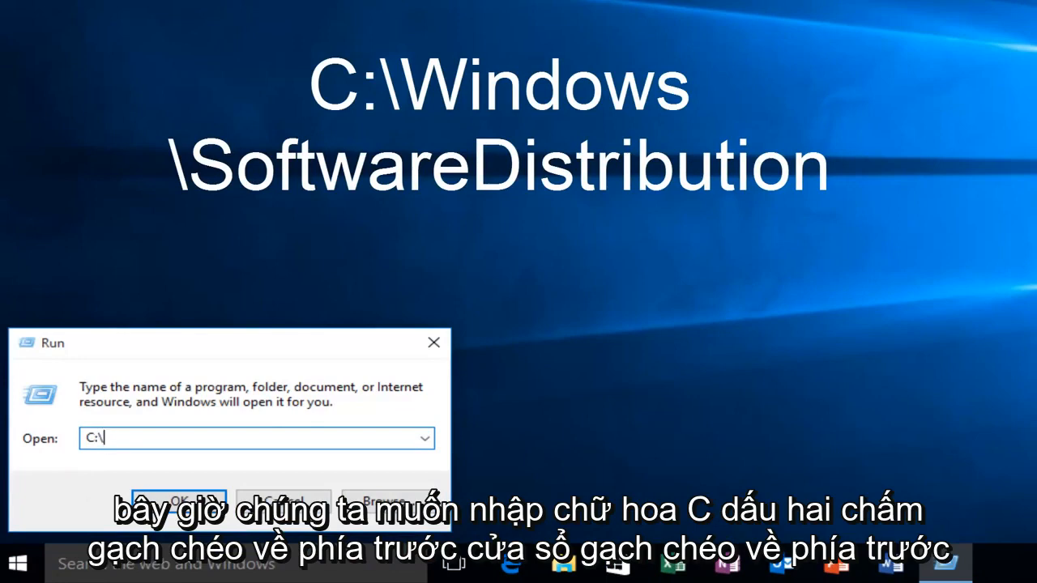
text(Windows\)
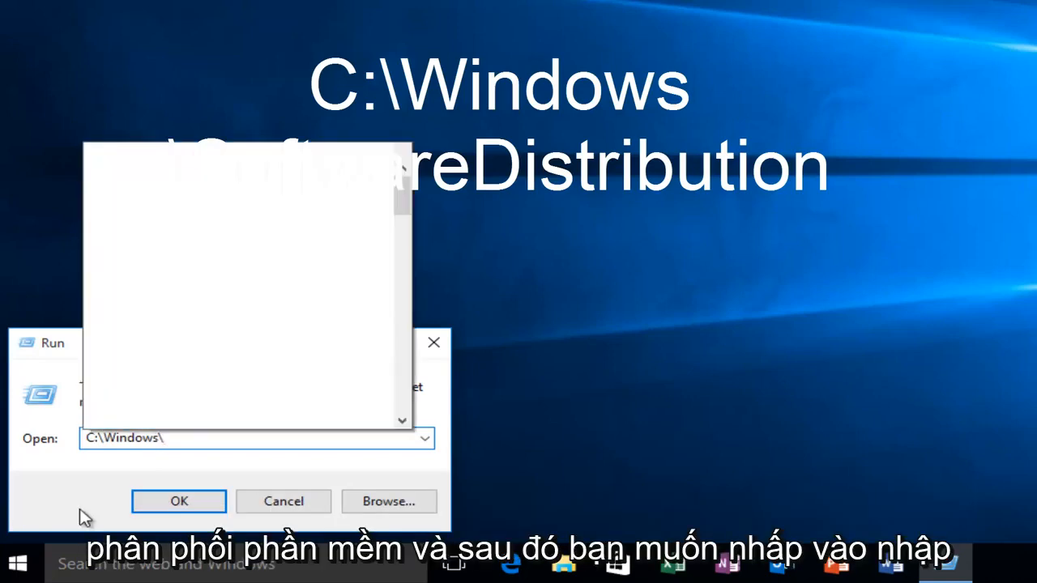
text(Software)
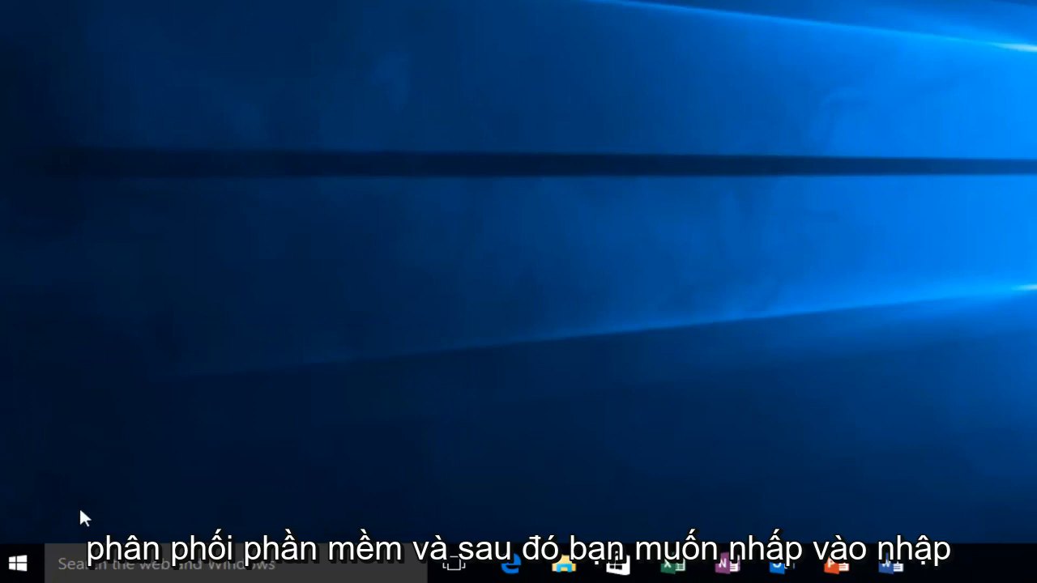
click(564, 564)
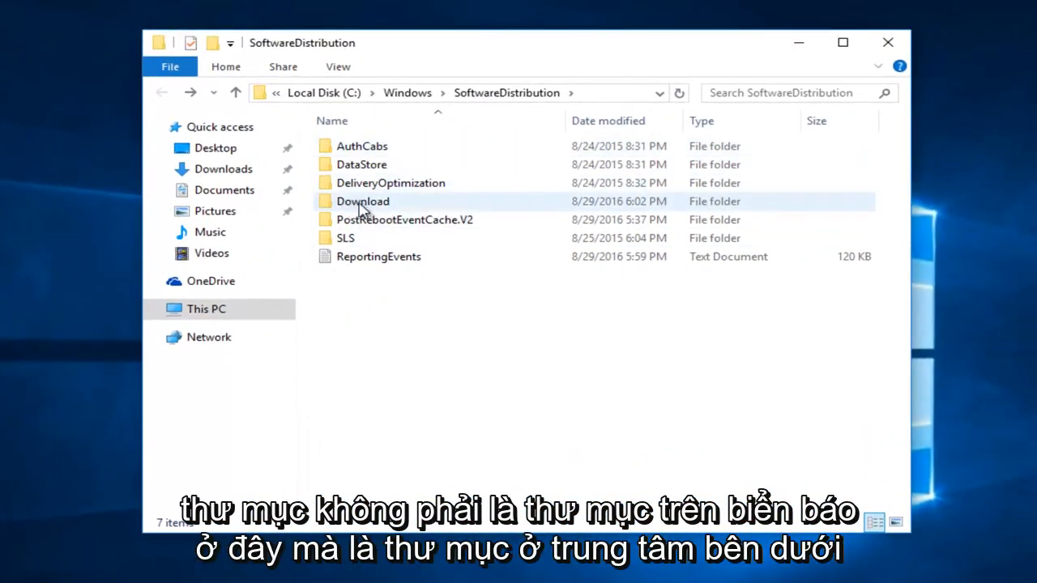
- Enter the Download folder, select all 30 cached update folders and delete them
click(405, 220)
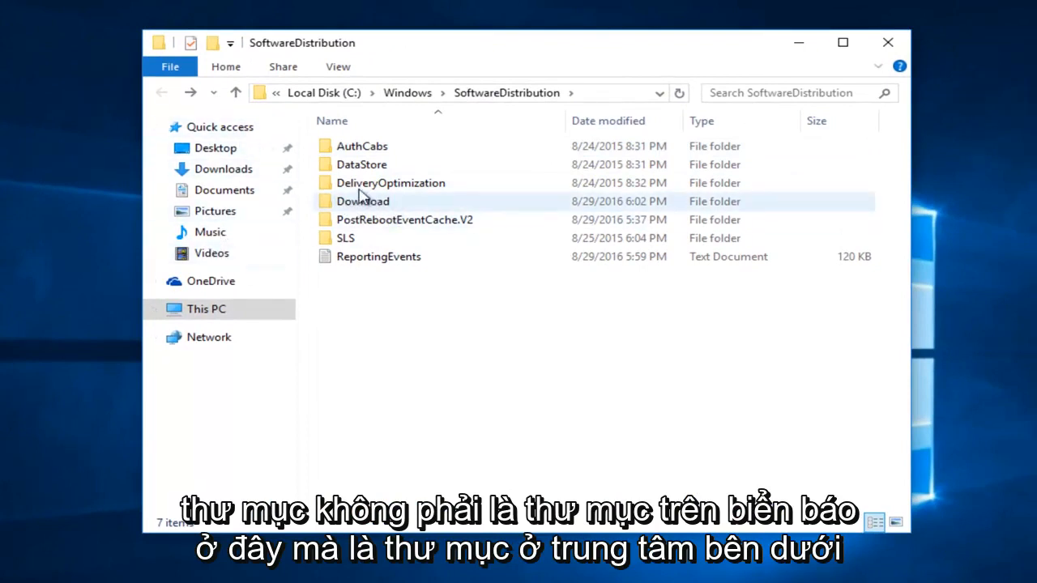
click(363, 201)
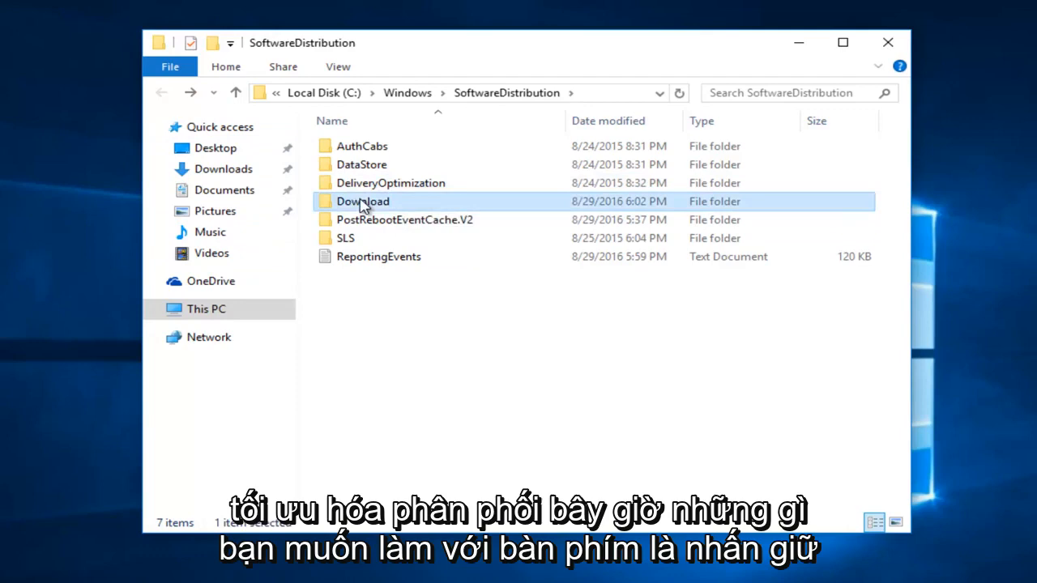
double_click(363, 201)
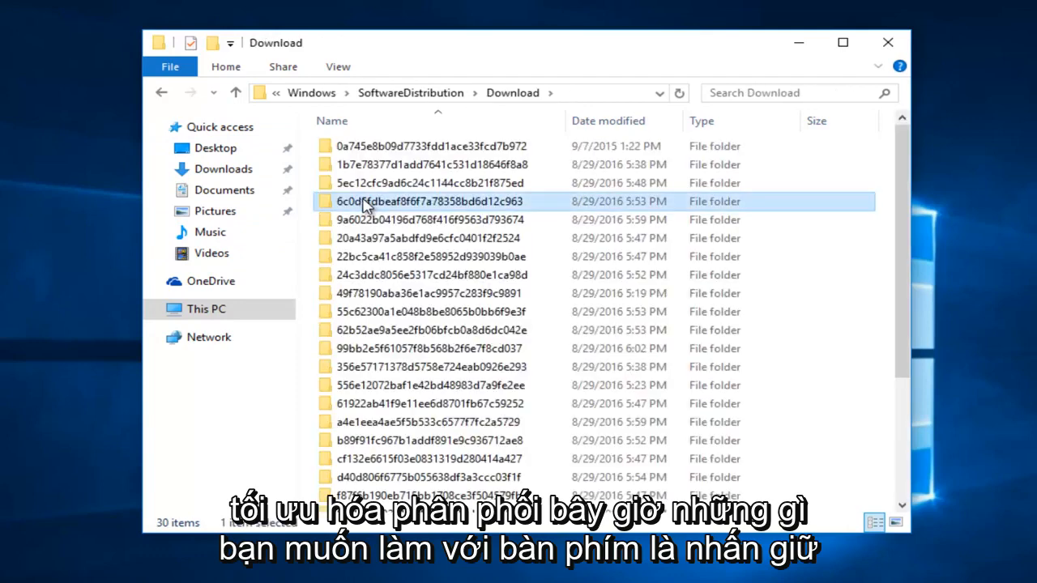
key(ctrl+a)
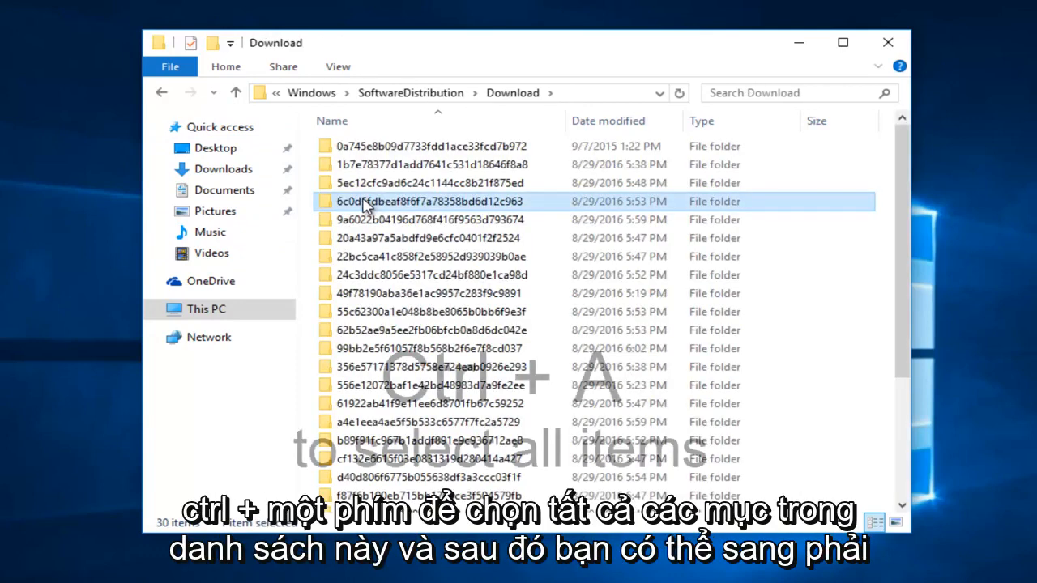
key(ctrl+a)
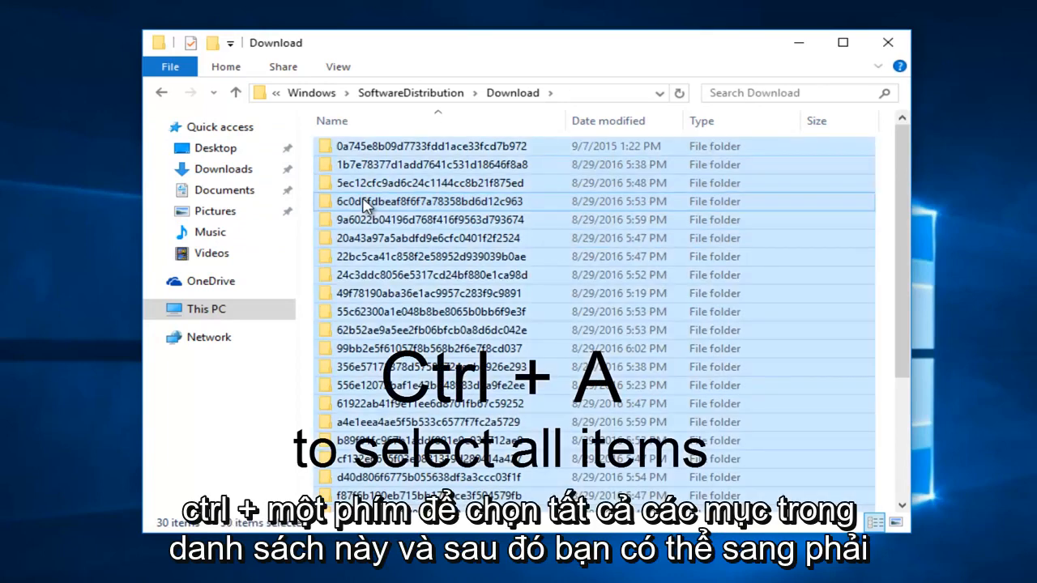
key(ctrl+a)
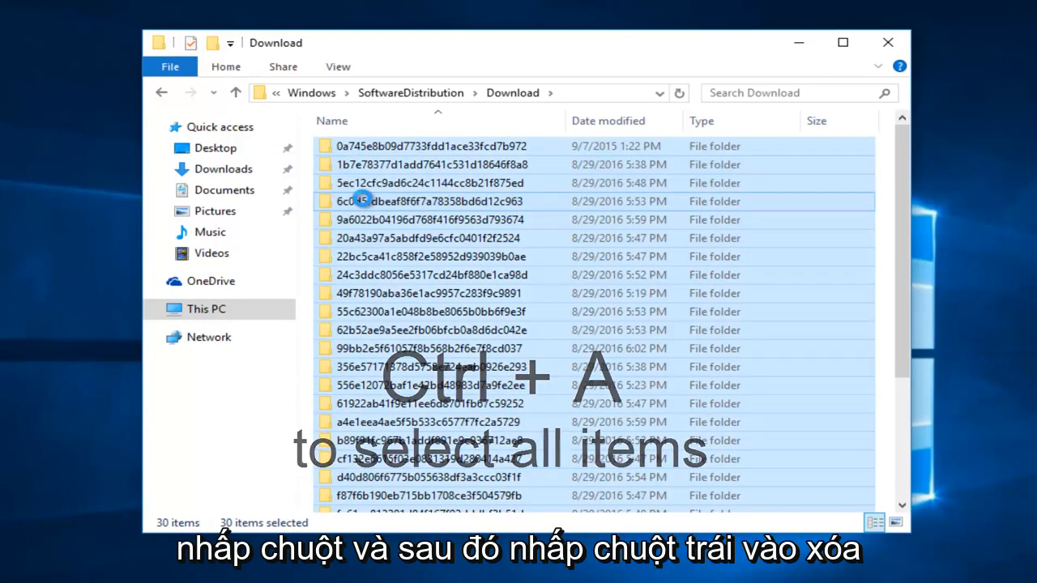
right_click(363, 201)
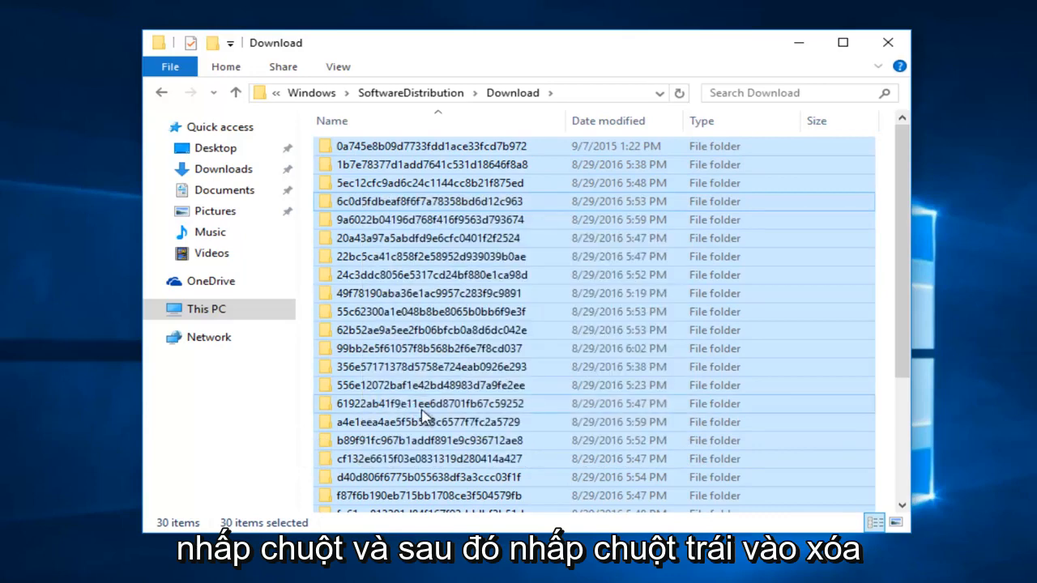
key(Delete)
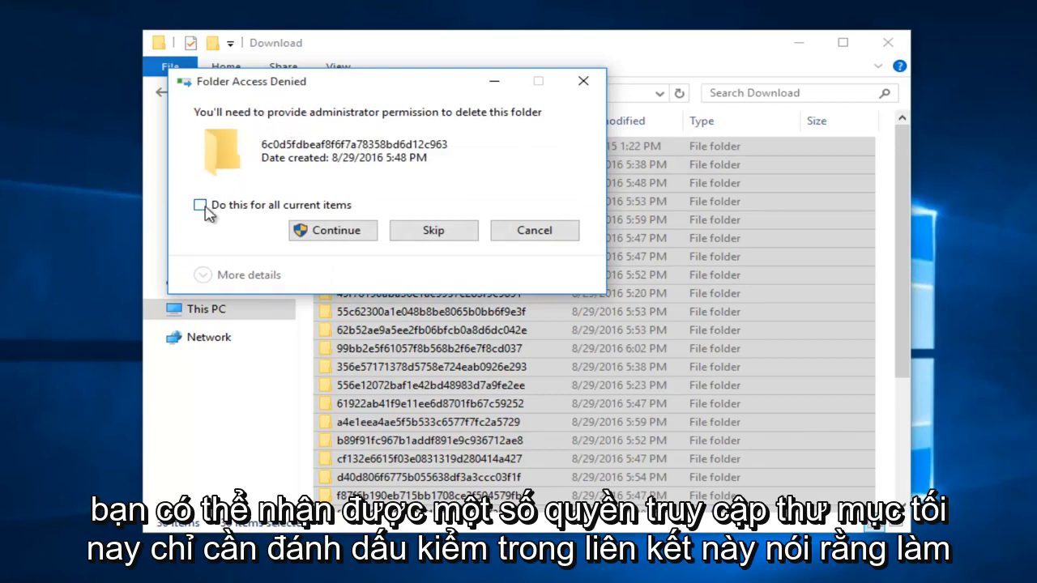
mouse_move(289, 212)
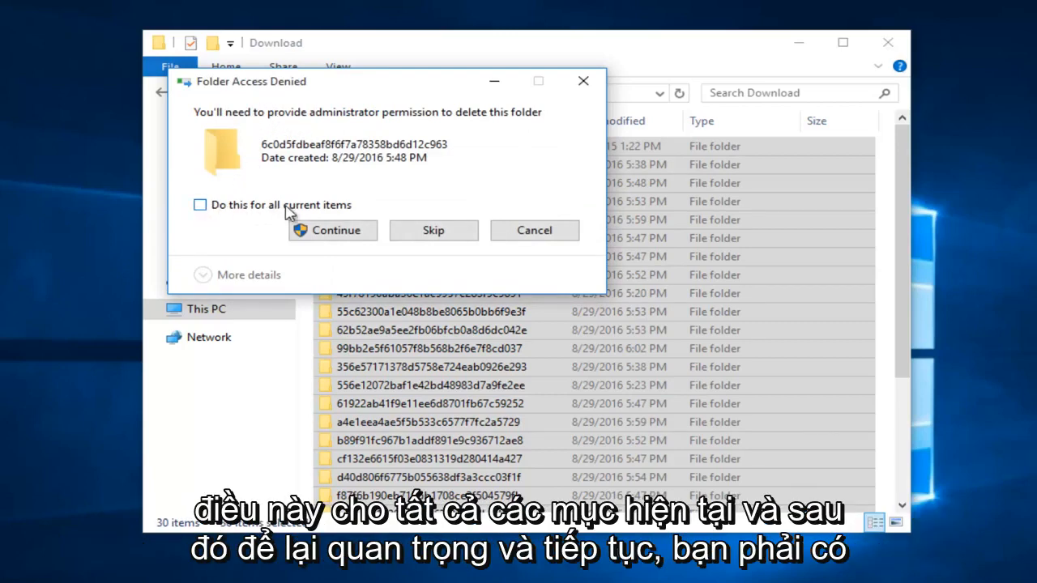
- Continue with administrator permission applied to all current items
click(200, 204)
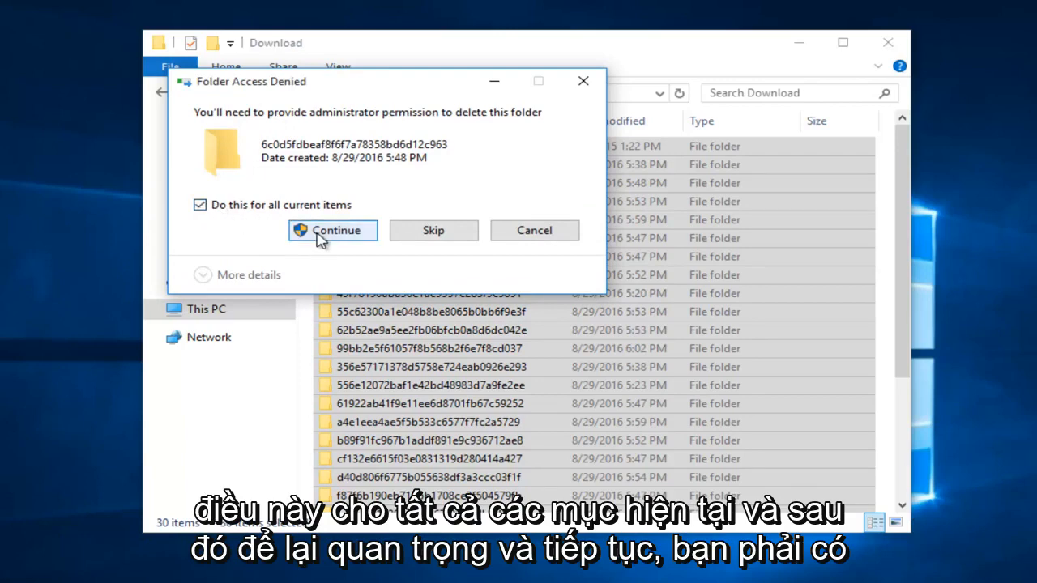
click(332, 230)
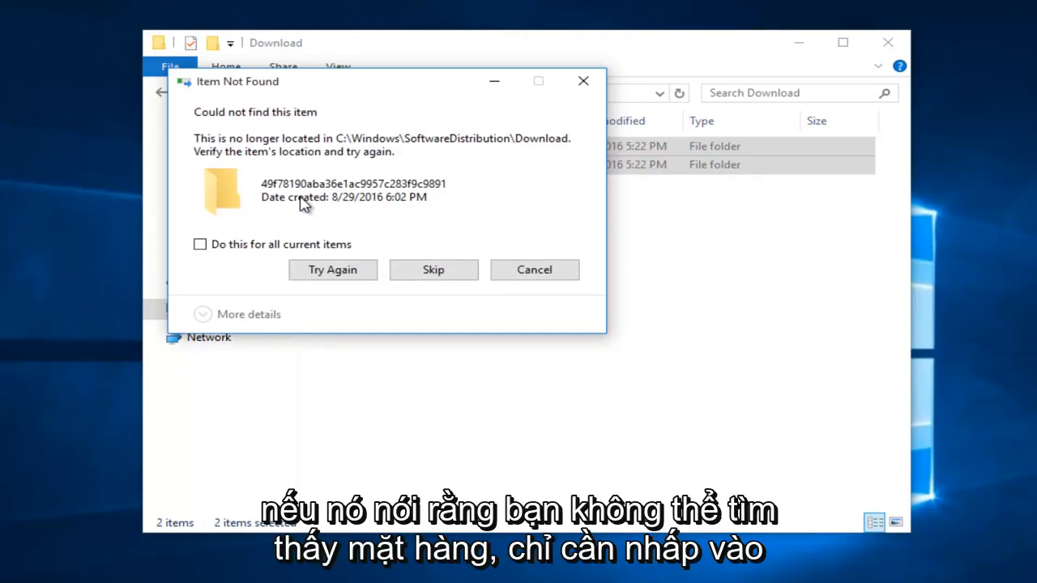
mouse_move(267, 113)
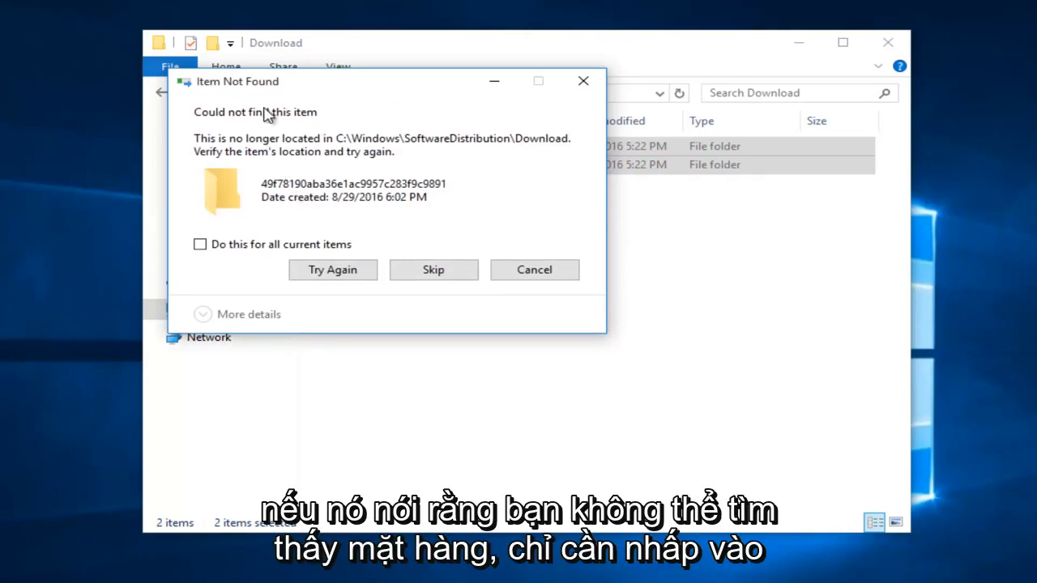
- Skip the not-found items for all current items so deletion completes
click(199, 243)
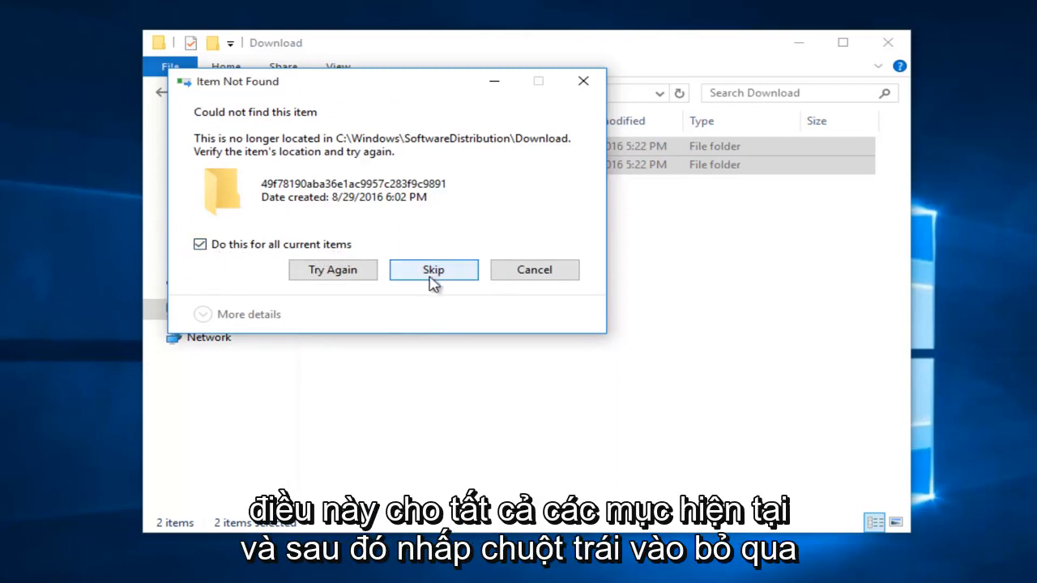
click(435, 270)
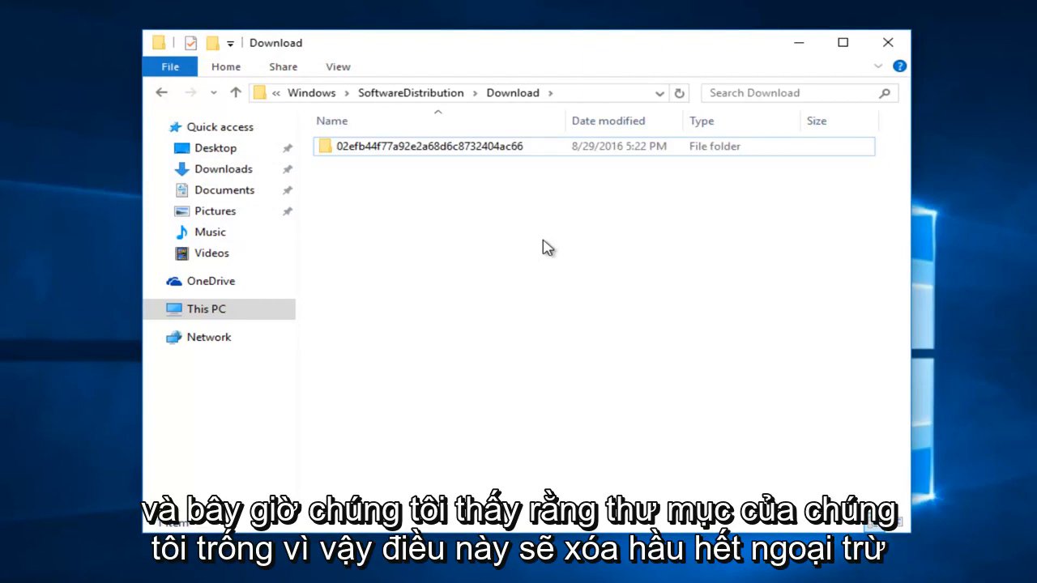
mouse_move(519, 231)
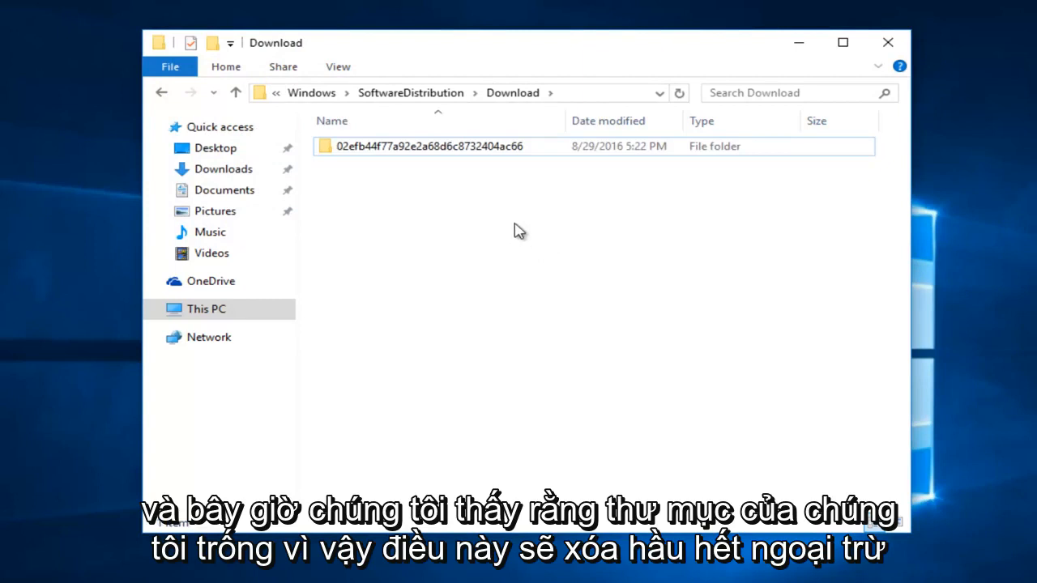
double_click(429, 146)
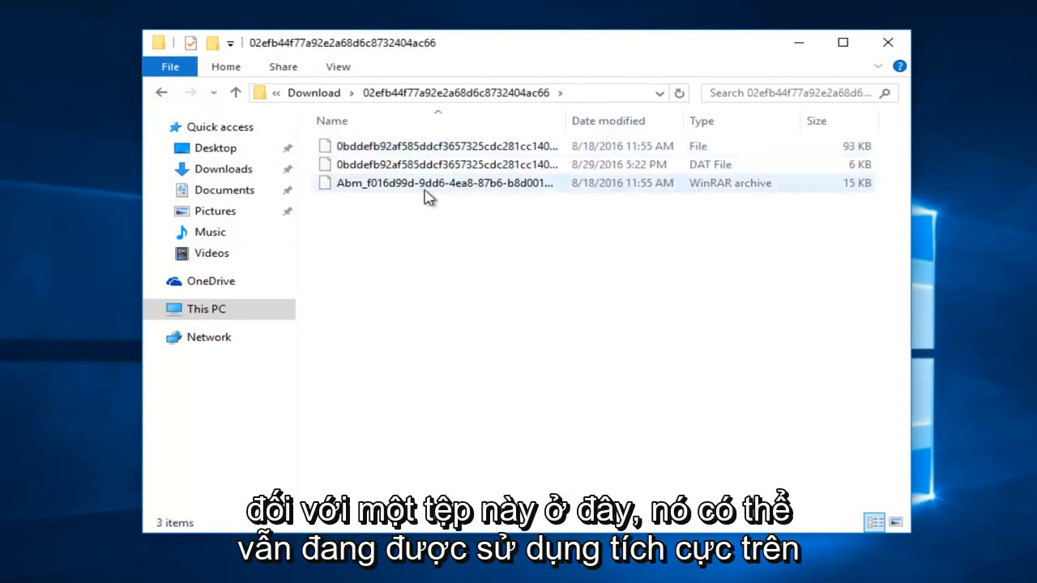
click(162, 92)
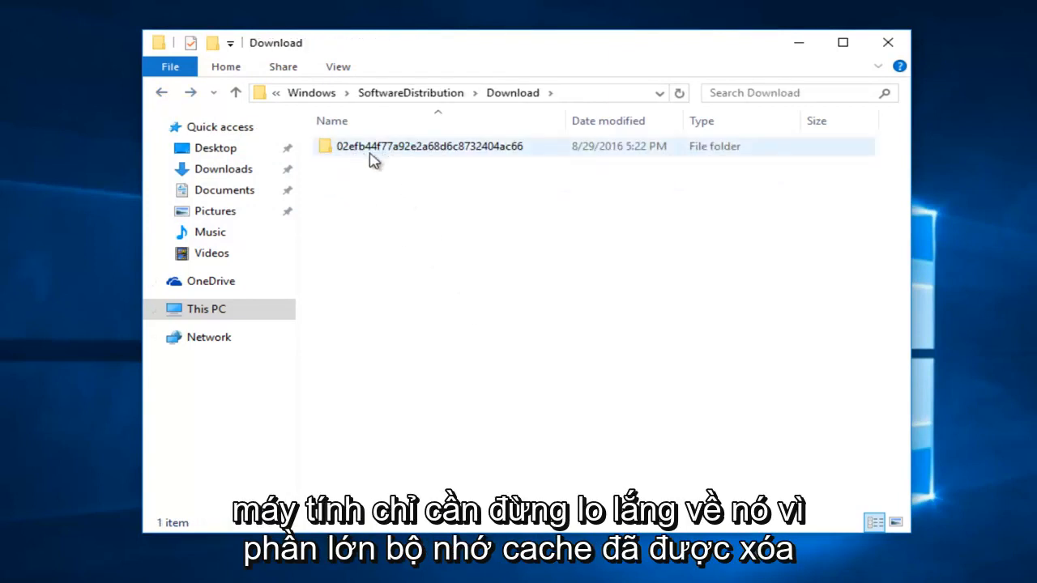
mouse_move(385, 264)
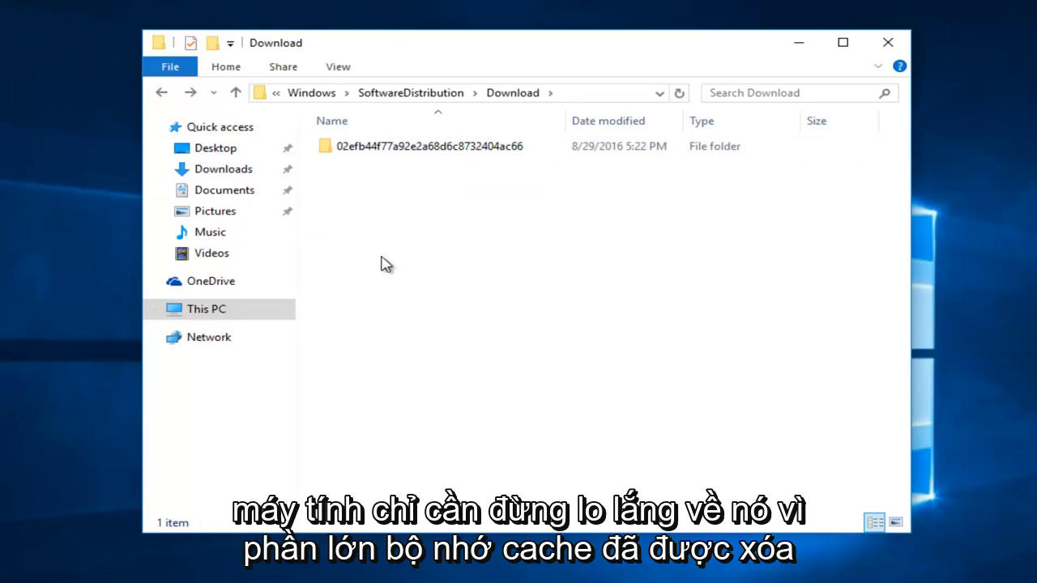
mouse_move(346, 245)
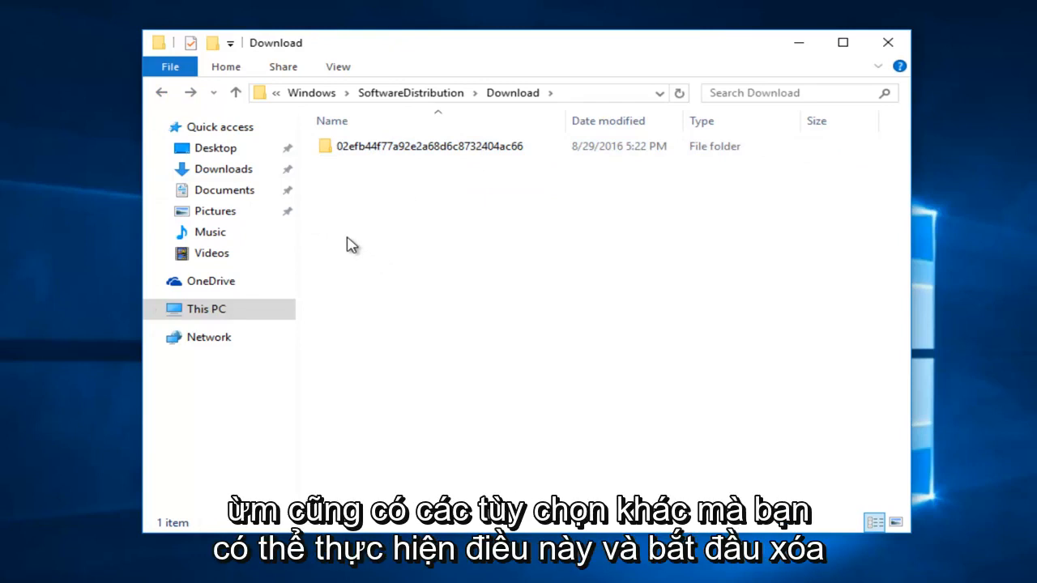